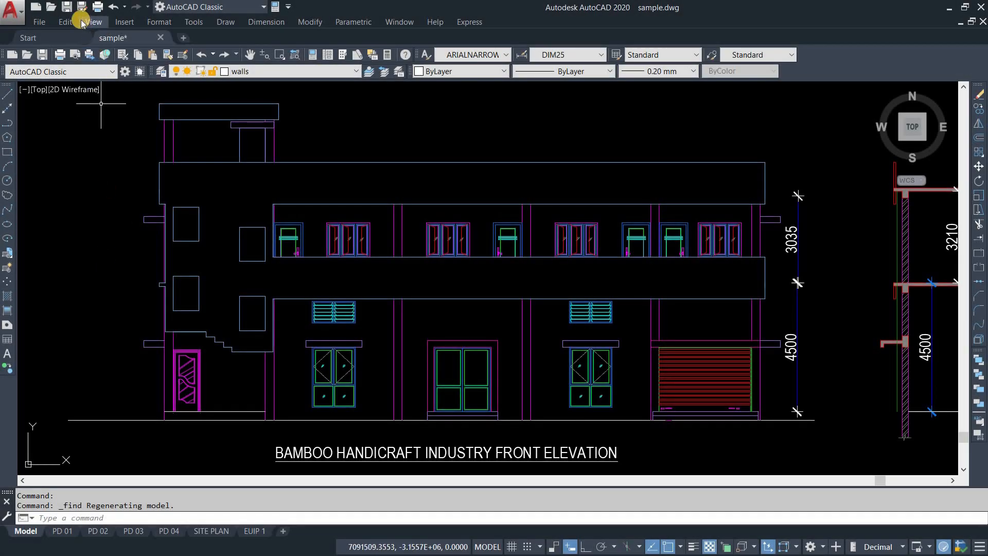
- Bring up the Edit menu listing the drawing's editing commands, including Find
left_click(64, 22)
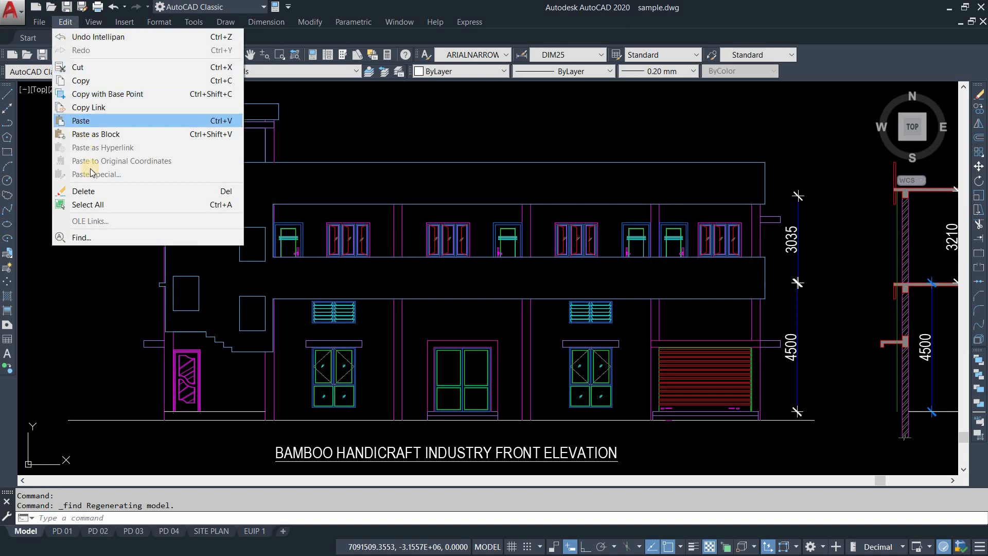
- Search the drawing for 'production', zooming to the PRODUCTION AREA label
left_click(80, 238)
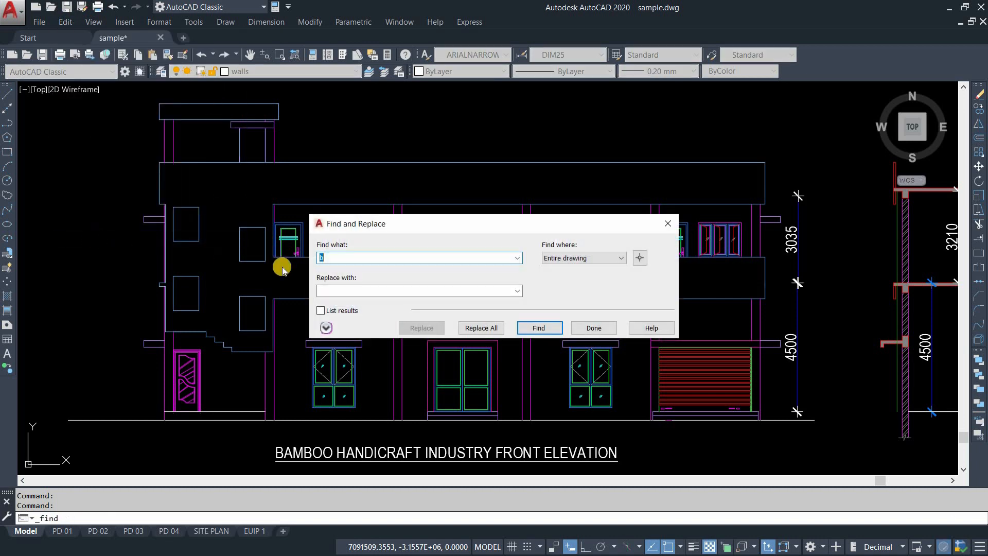
type("p")
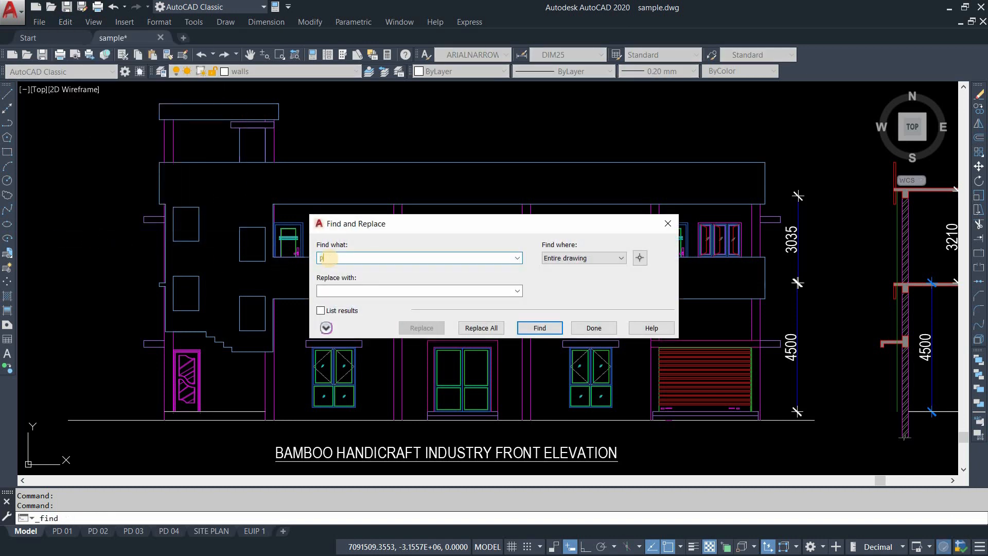
type("roduction")
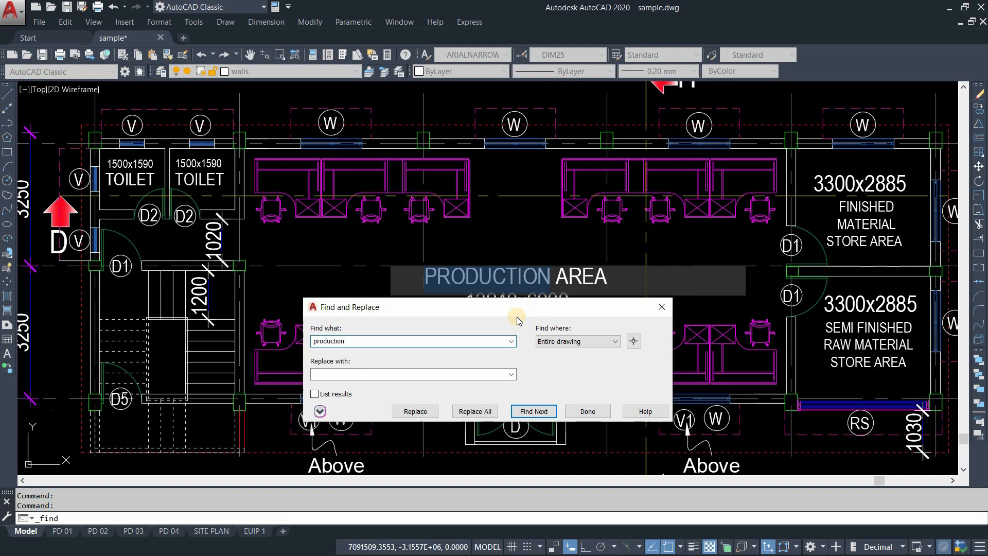
- List results to reveal the single PRODUCTION AREA Mtext match, keeping scope Entire drawing
left_click_drag(517, 307, 480, 223)
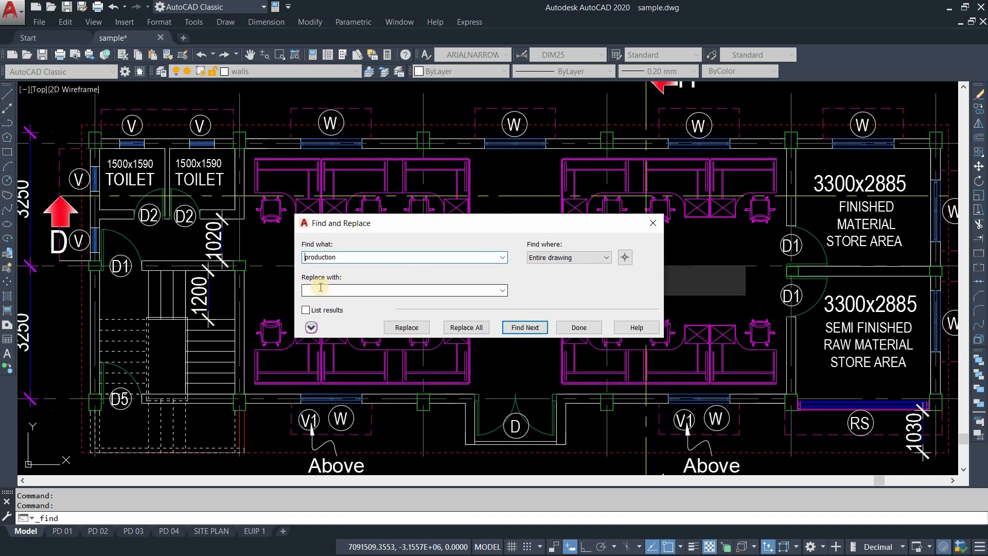
left_click(307, 310)
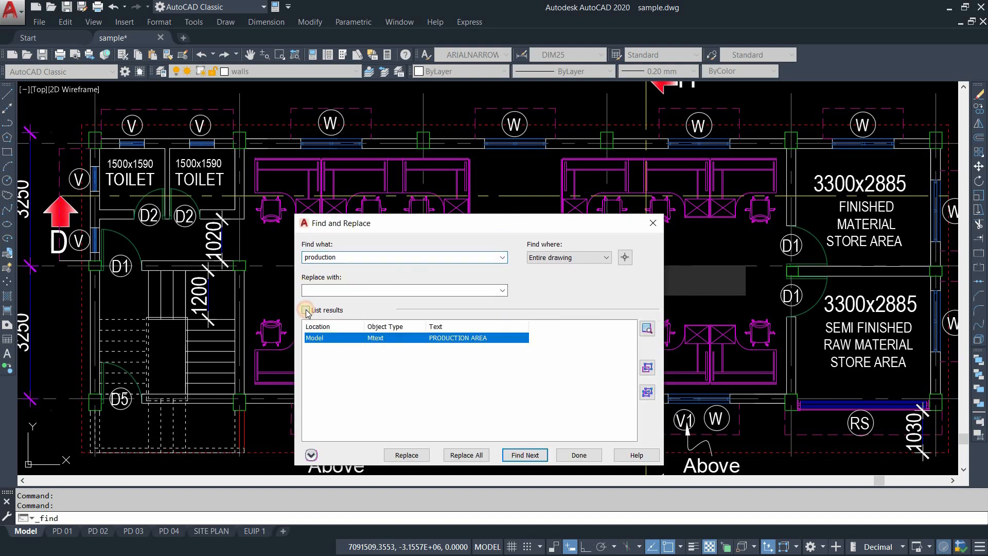
left_click(307, 310)
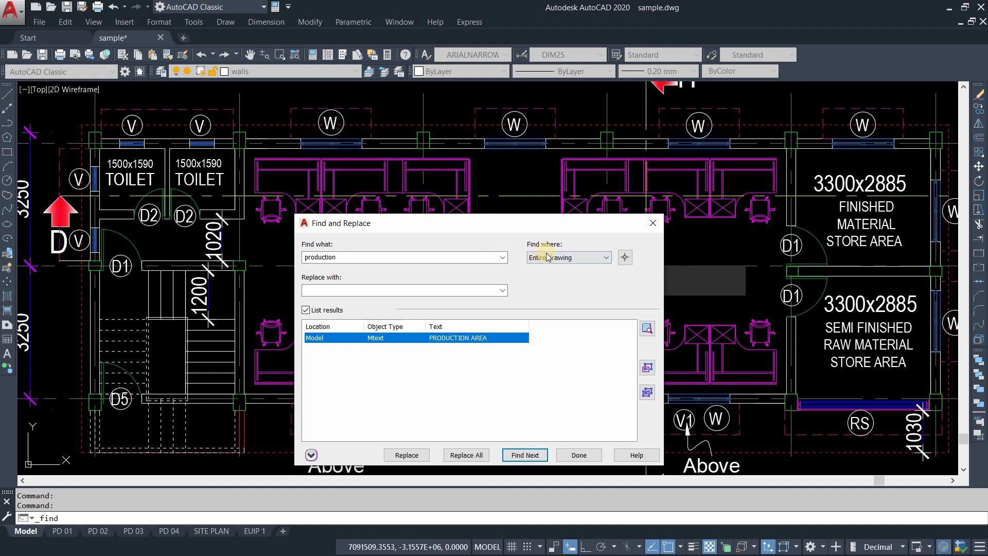
left_click(566, 258)
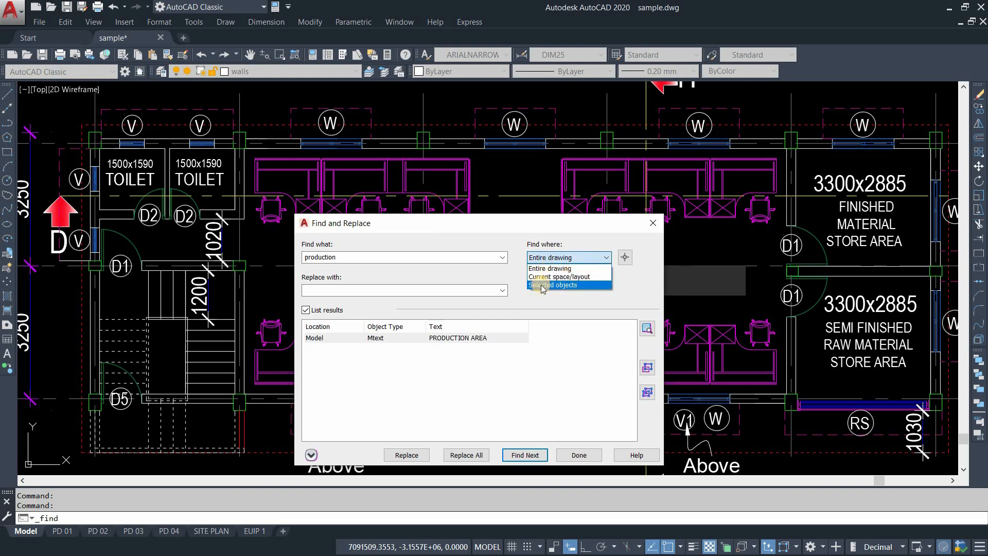
left_click(548, 268)
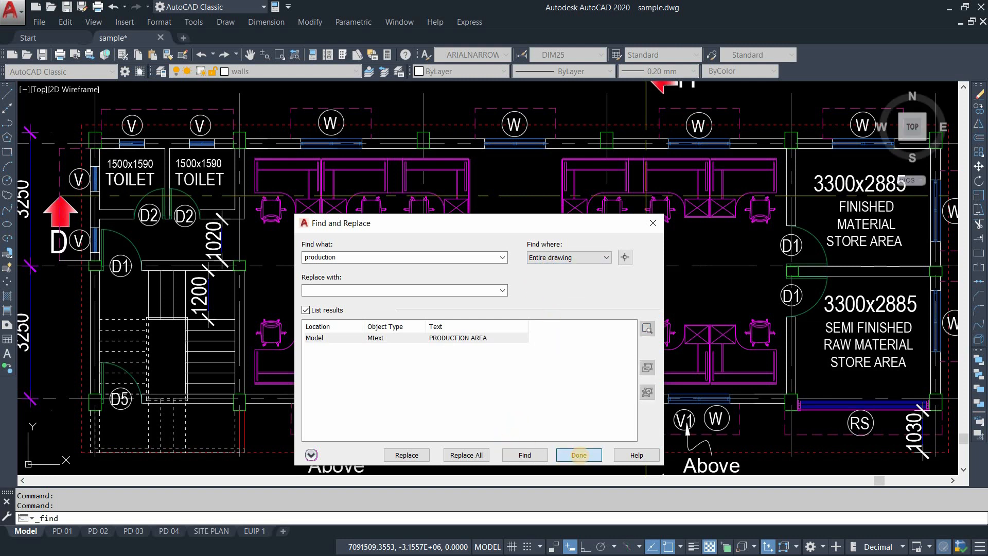
- Finish the production search and enable the Find Text toolbar
left_click(578, 454)
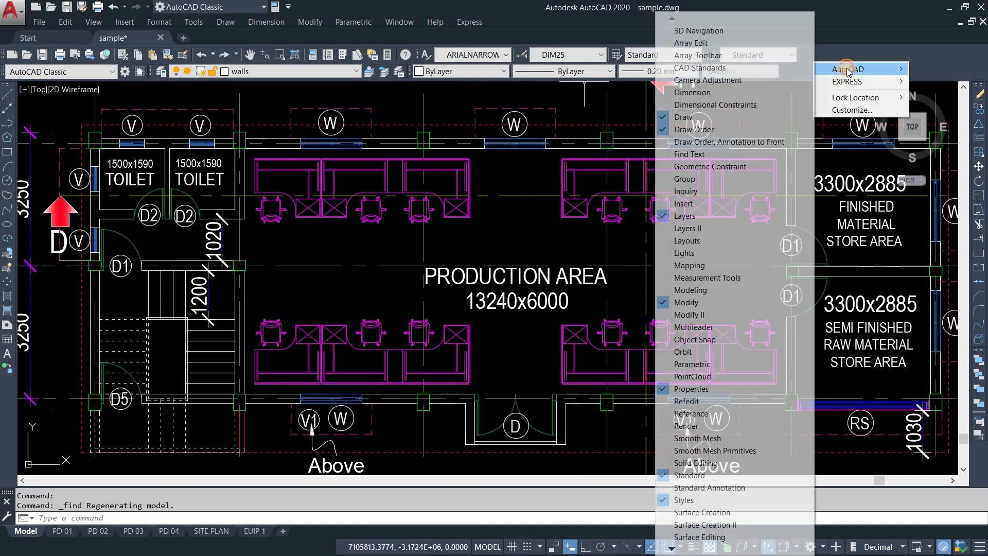
mouse_move(689, 153)
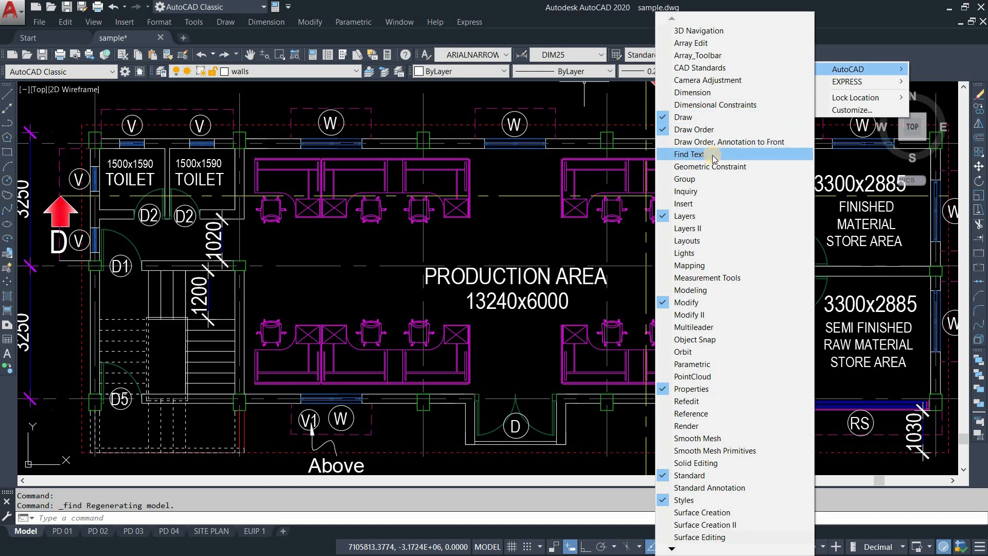
left_click(691, 154)
type("bamboo")
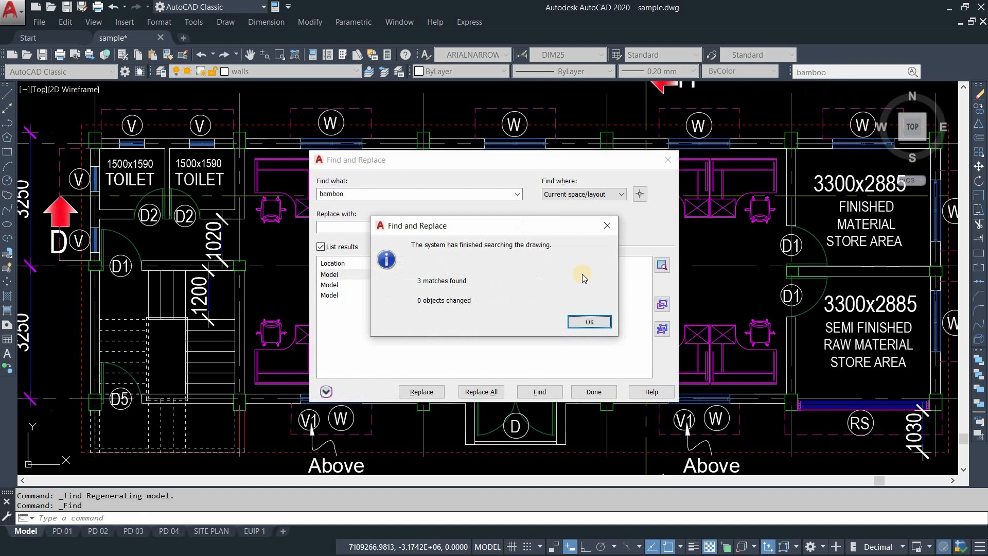
- Dismiss the 'bamboo' search summary reporting 3 matches found, 0 objects changed
left_click(588, 321)
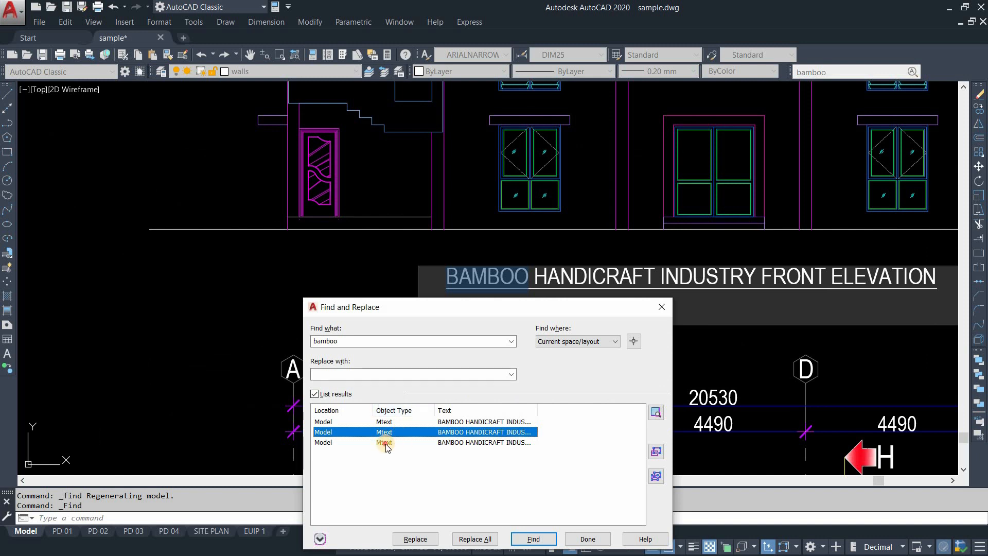
- Zoom to the BAMBOO HANDICRAFT INDUSTRY PLAN match and finish the search there
left_click(532, 538)
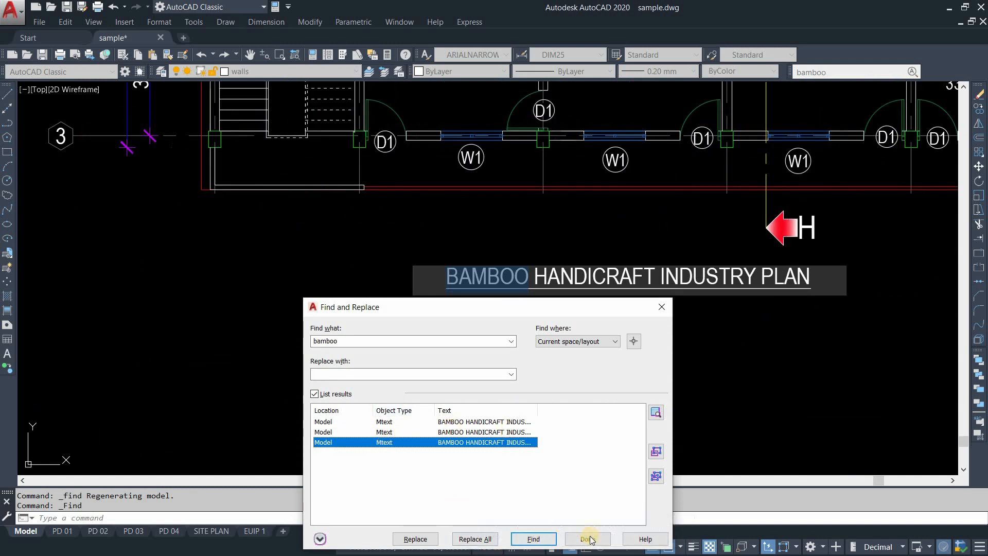
left_click(587, 538)
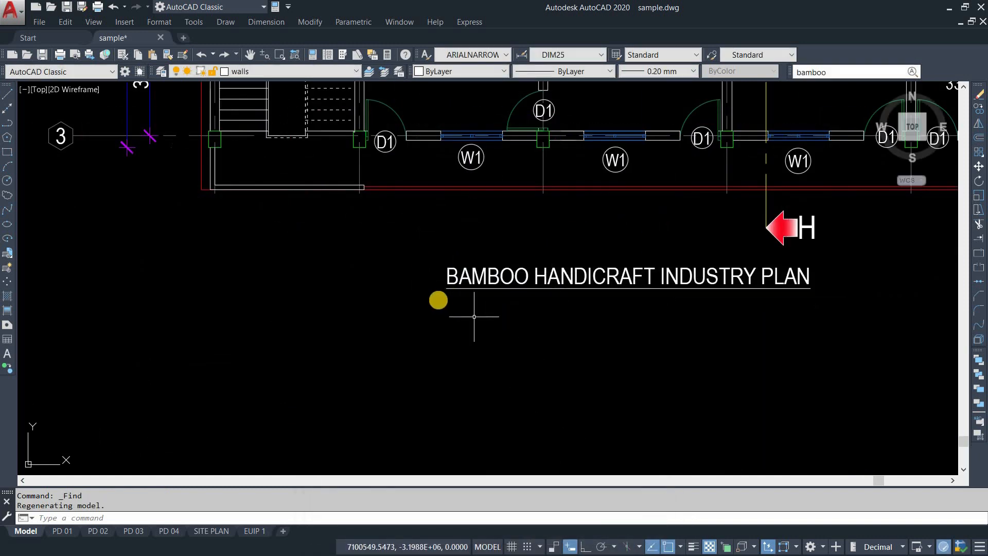